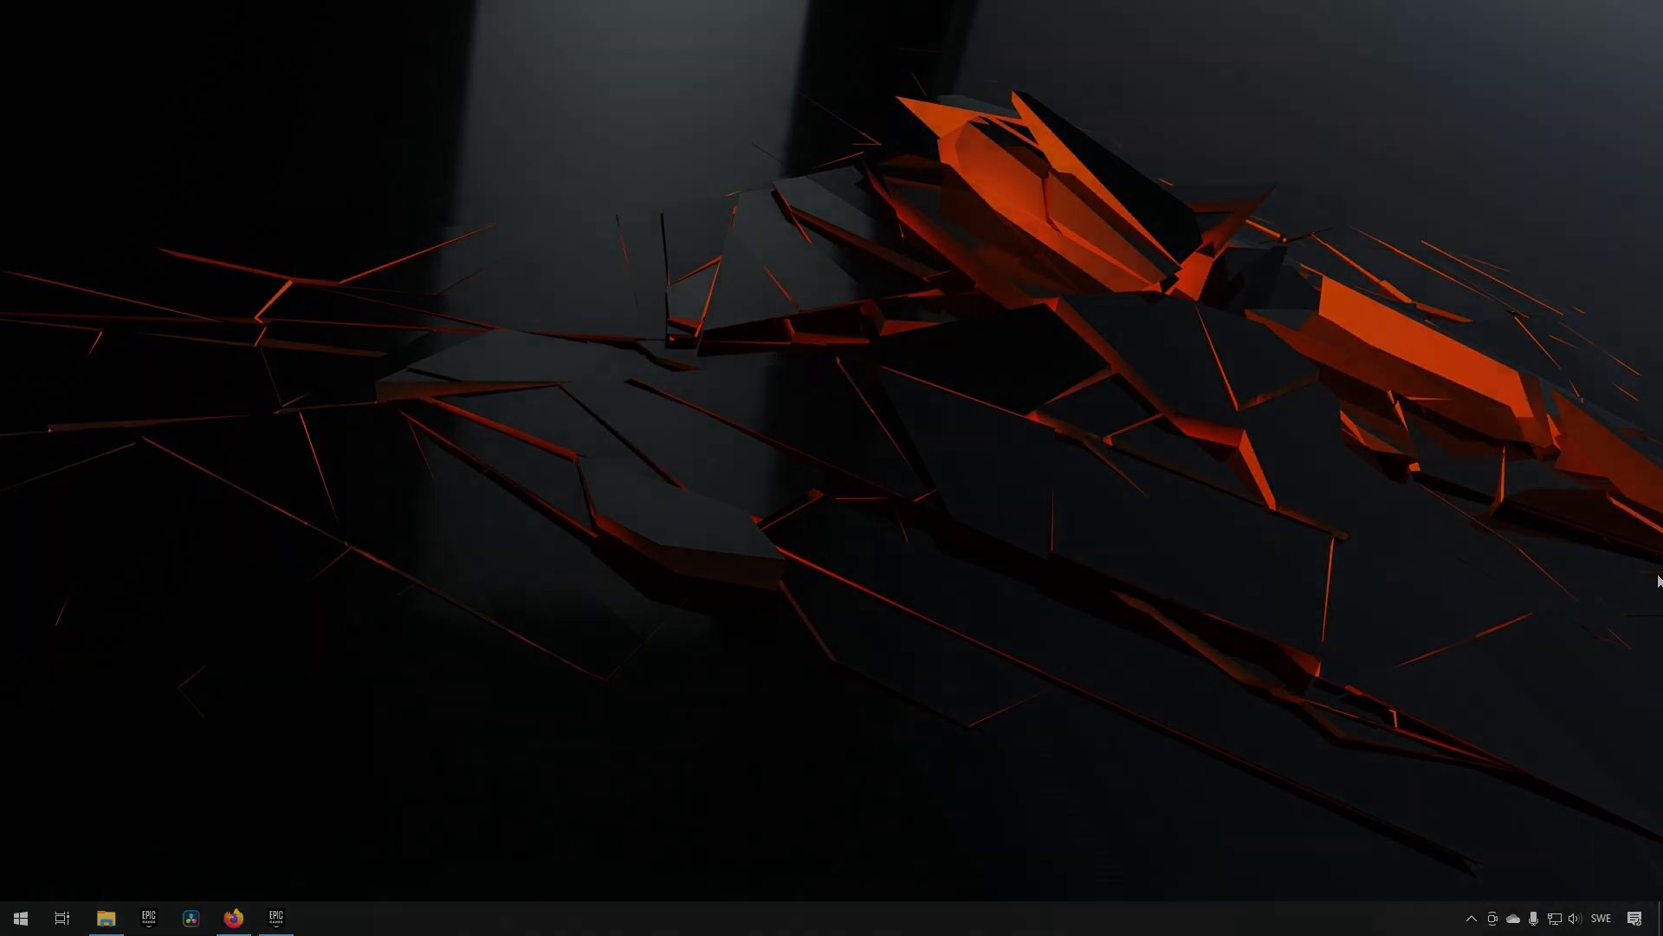
Show the AngelV channel's video list in Firefox, then switch to the Epic Games Launcher.
click(230, 919)
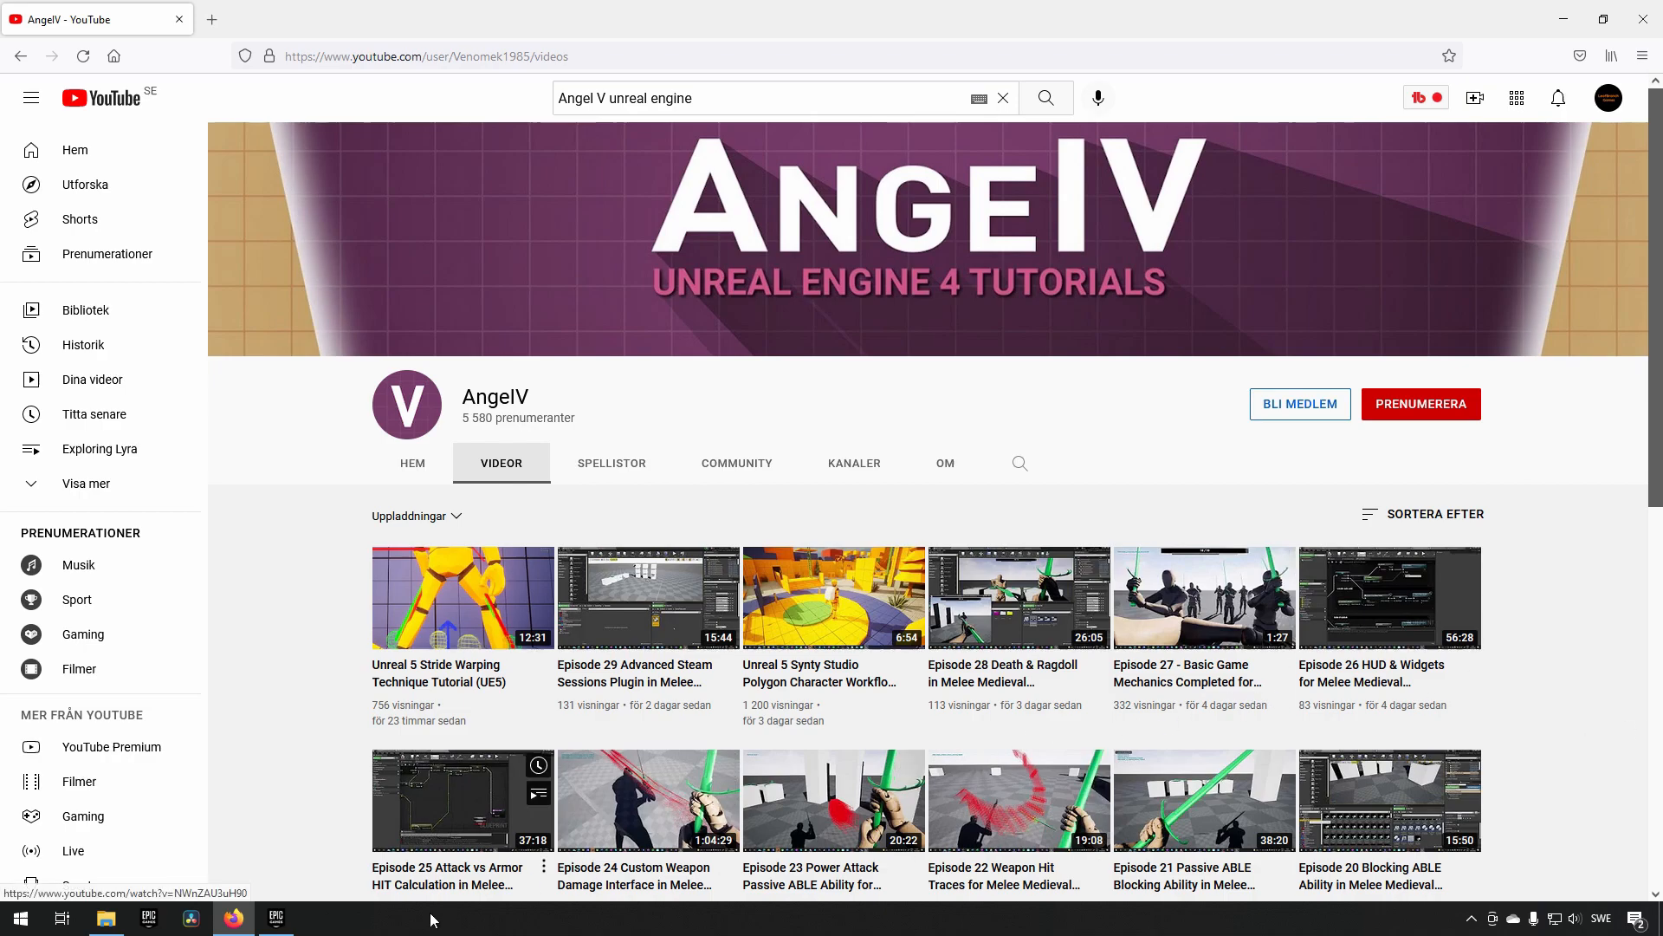
click(276, 918)
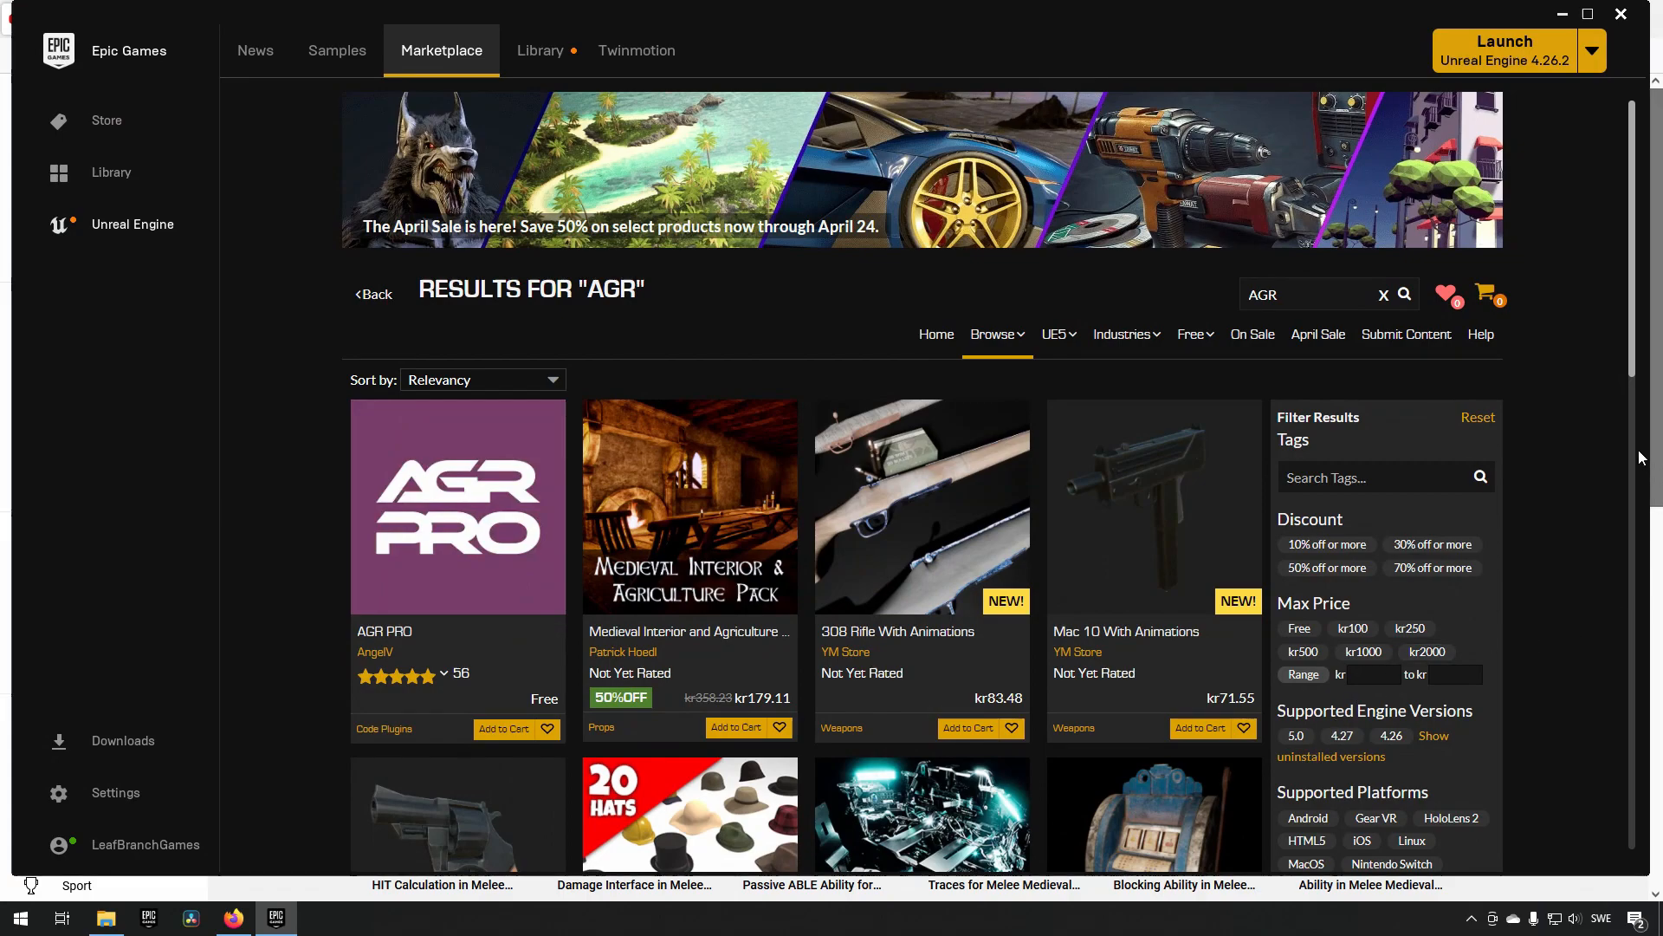
From the AGR Marketplace results, view the AGR PRO plugin's detail page and its description.
click(1193, 335)
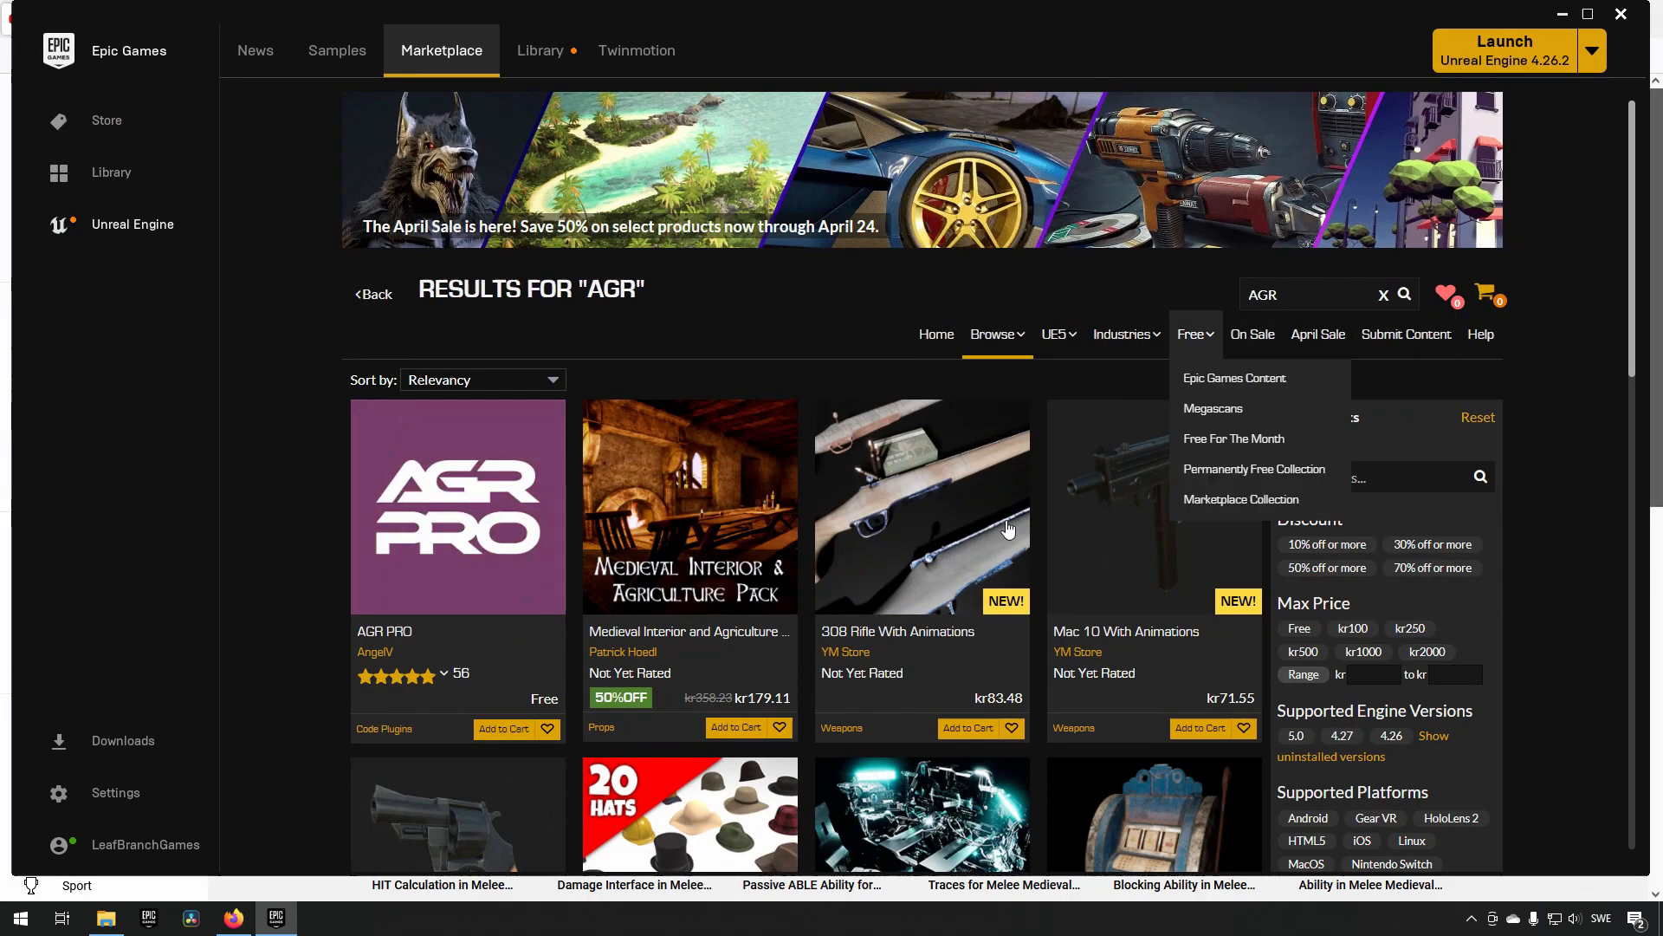
mouse_move(454, 543)
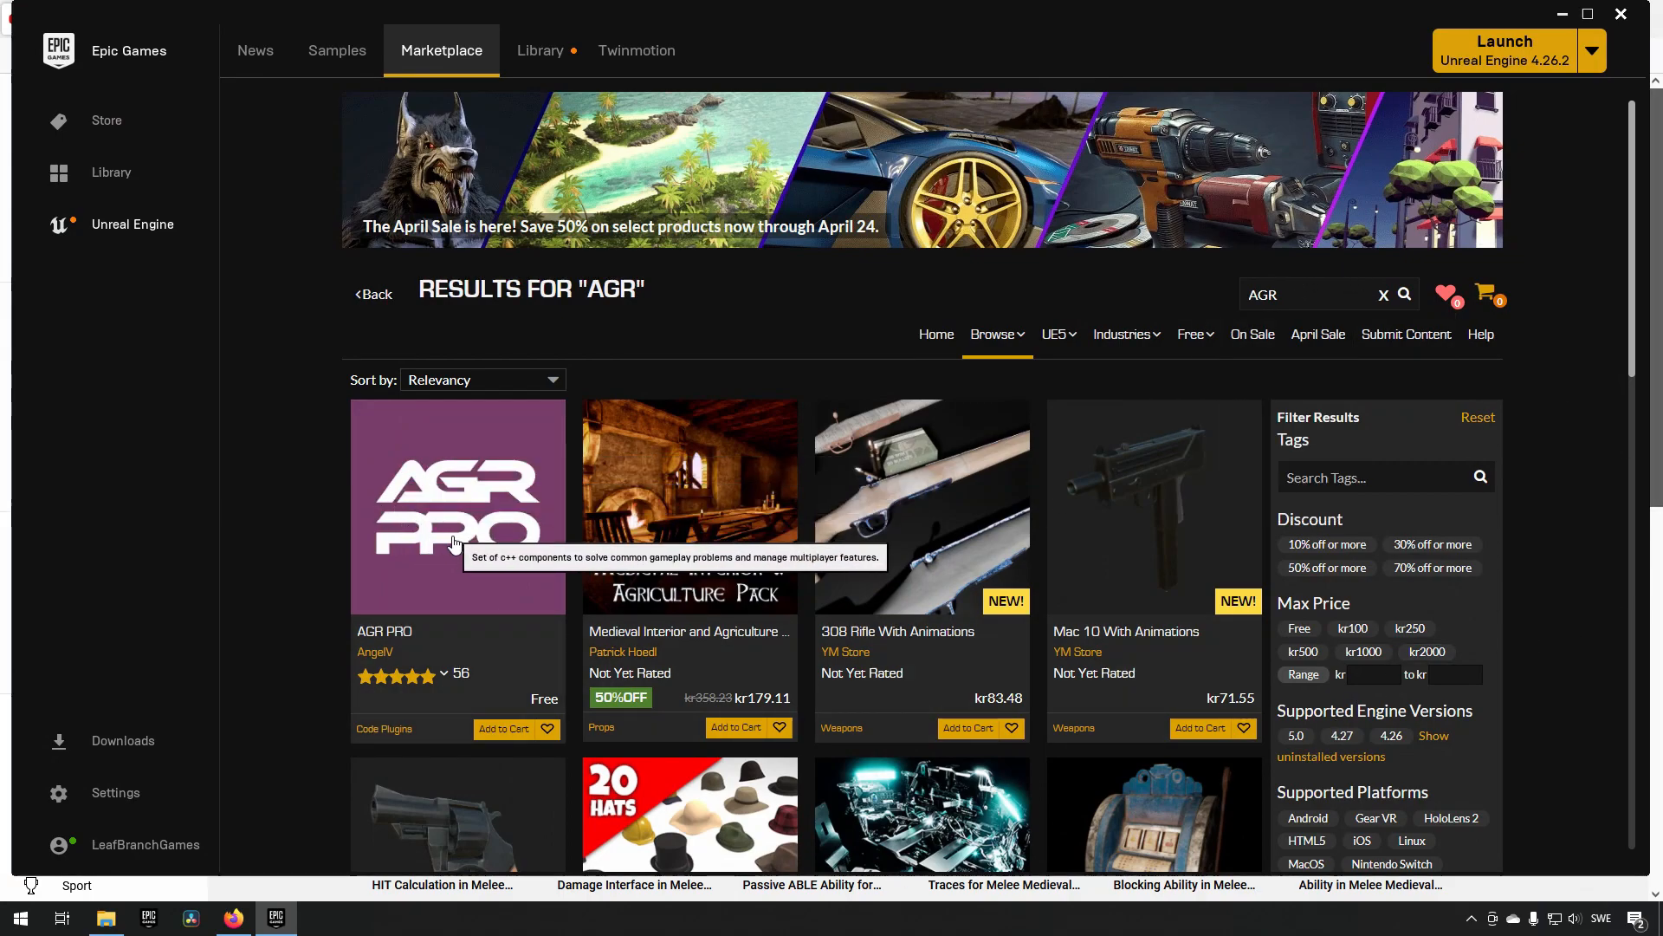
click(458, 505)
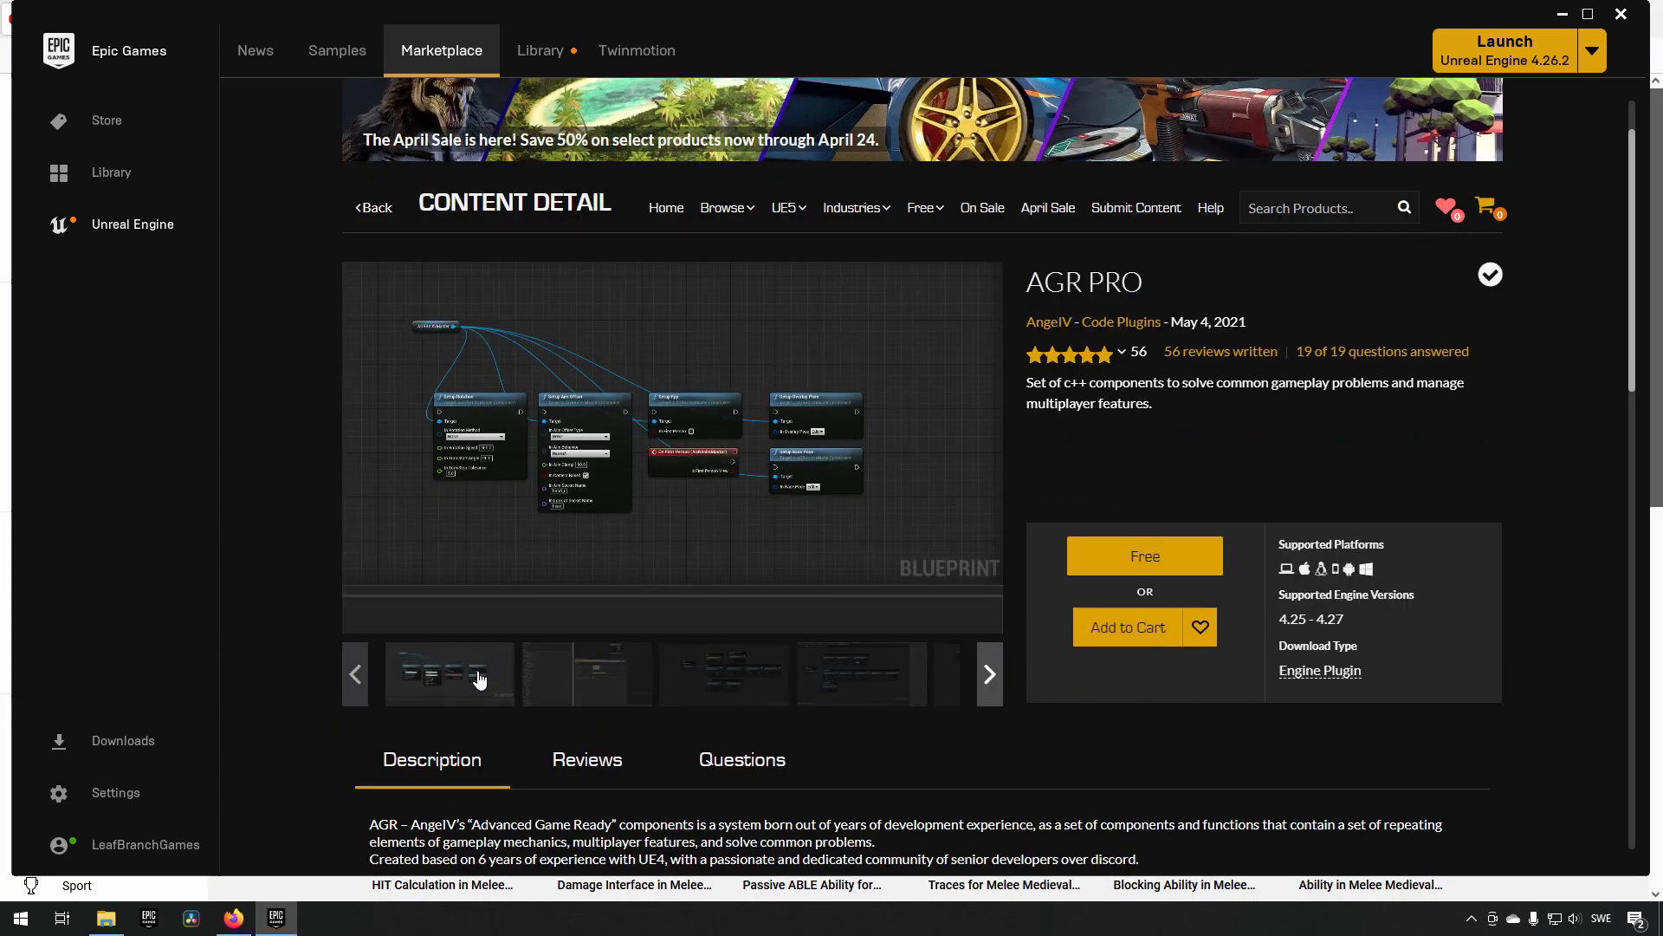
mouse_move(1018, 769)
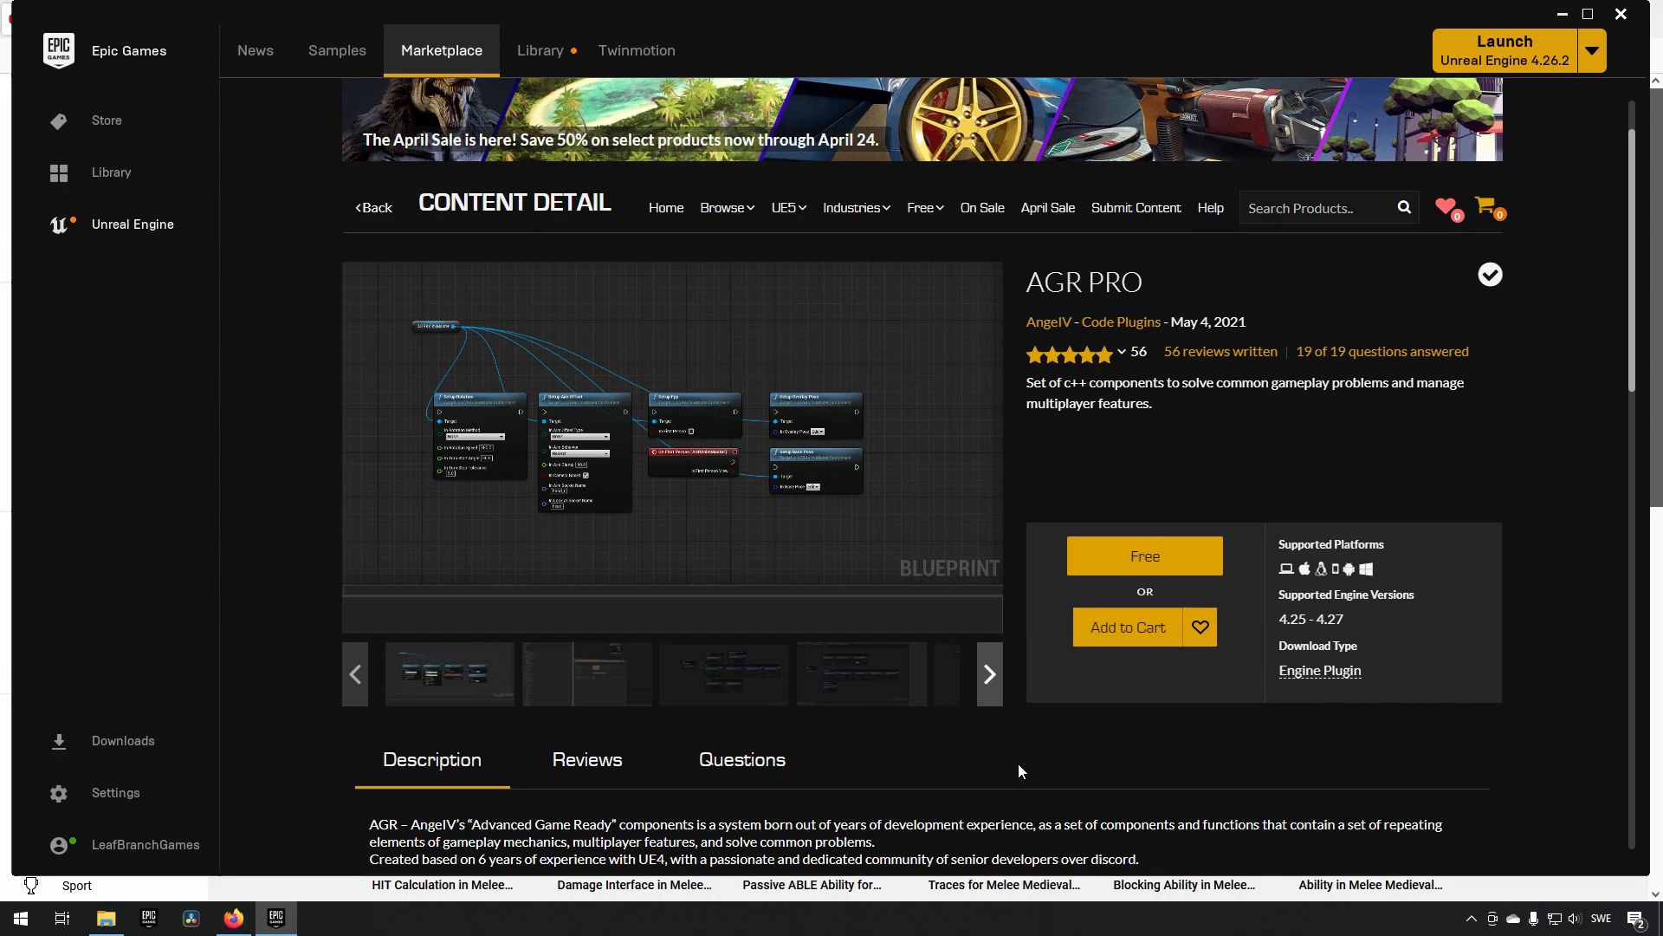
scroll(down, 3)
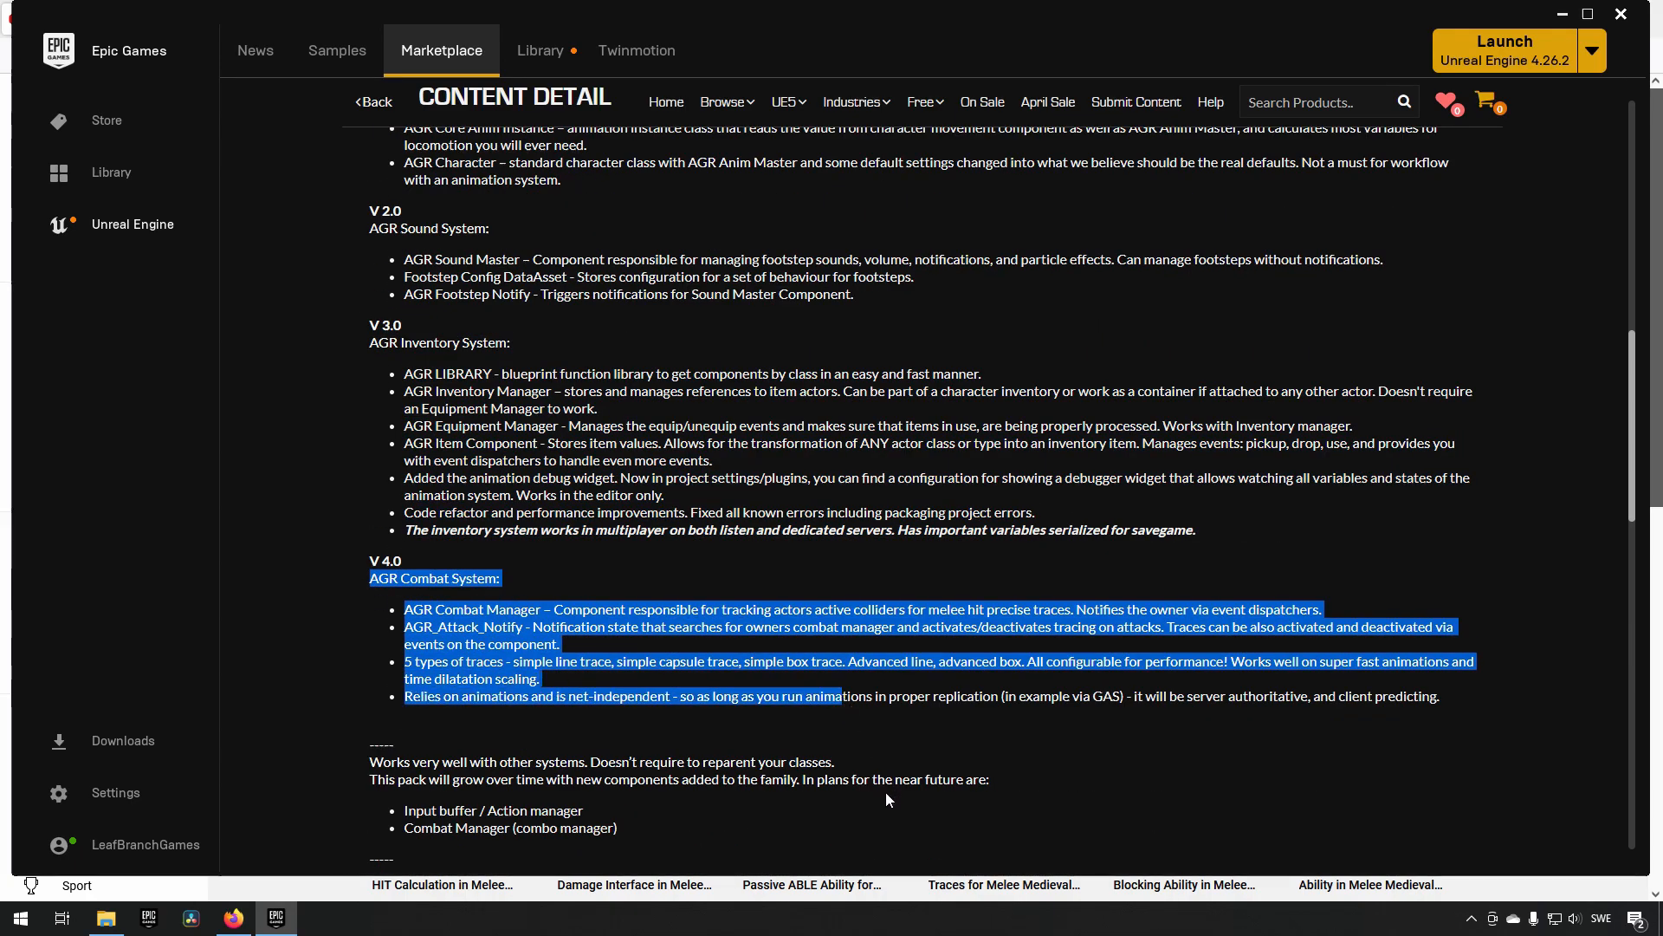
Review the AGR PRO version history from V 1.0 Animation System to V 4.0 Combat System.
click(900, 775)
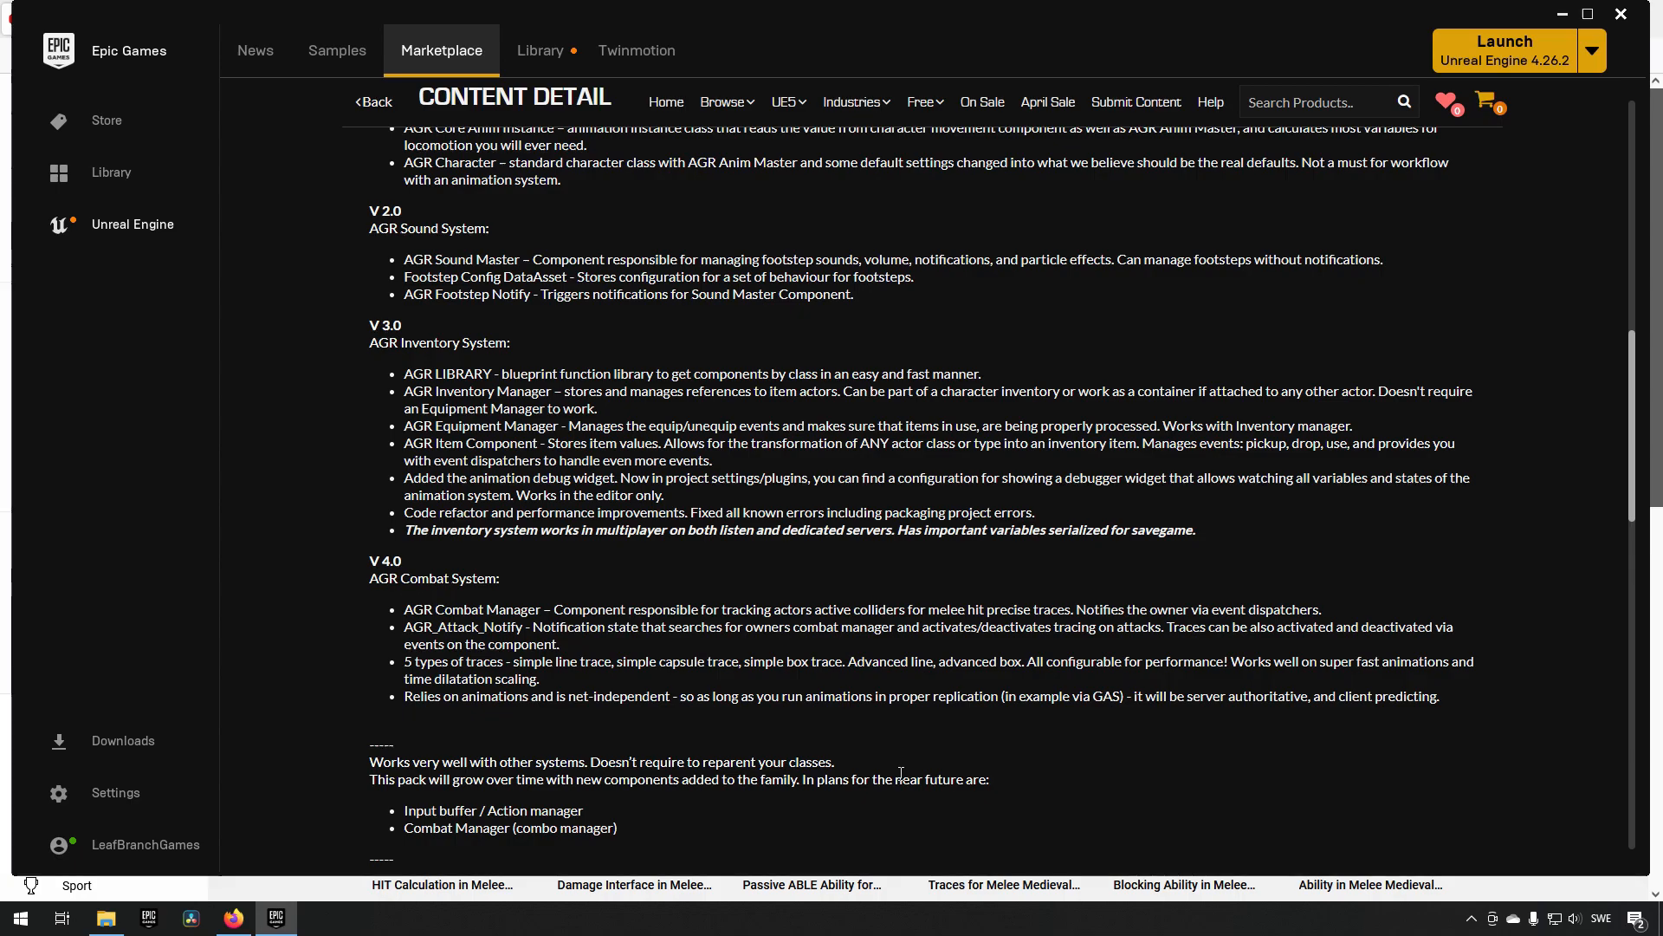
mouse_move(733, 560)
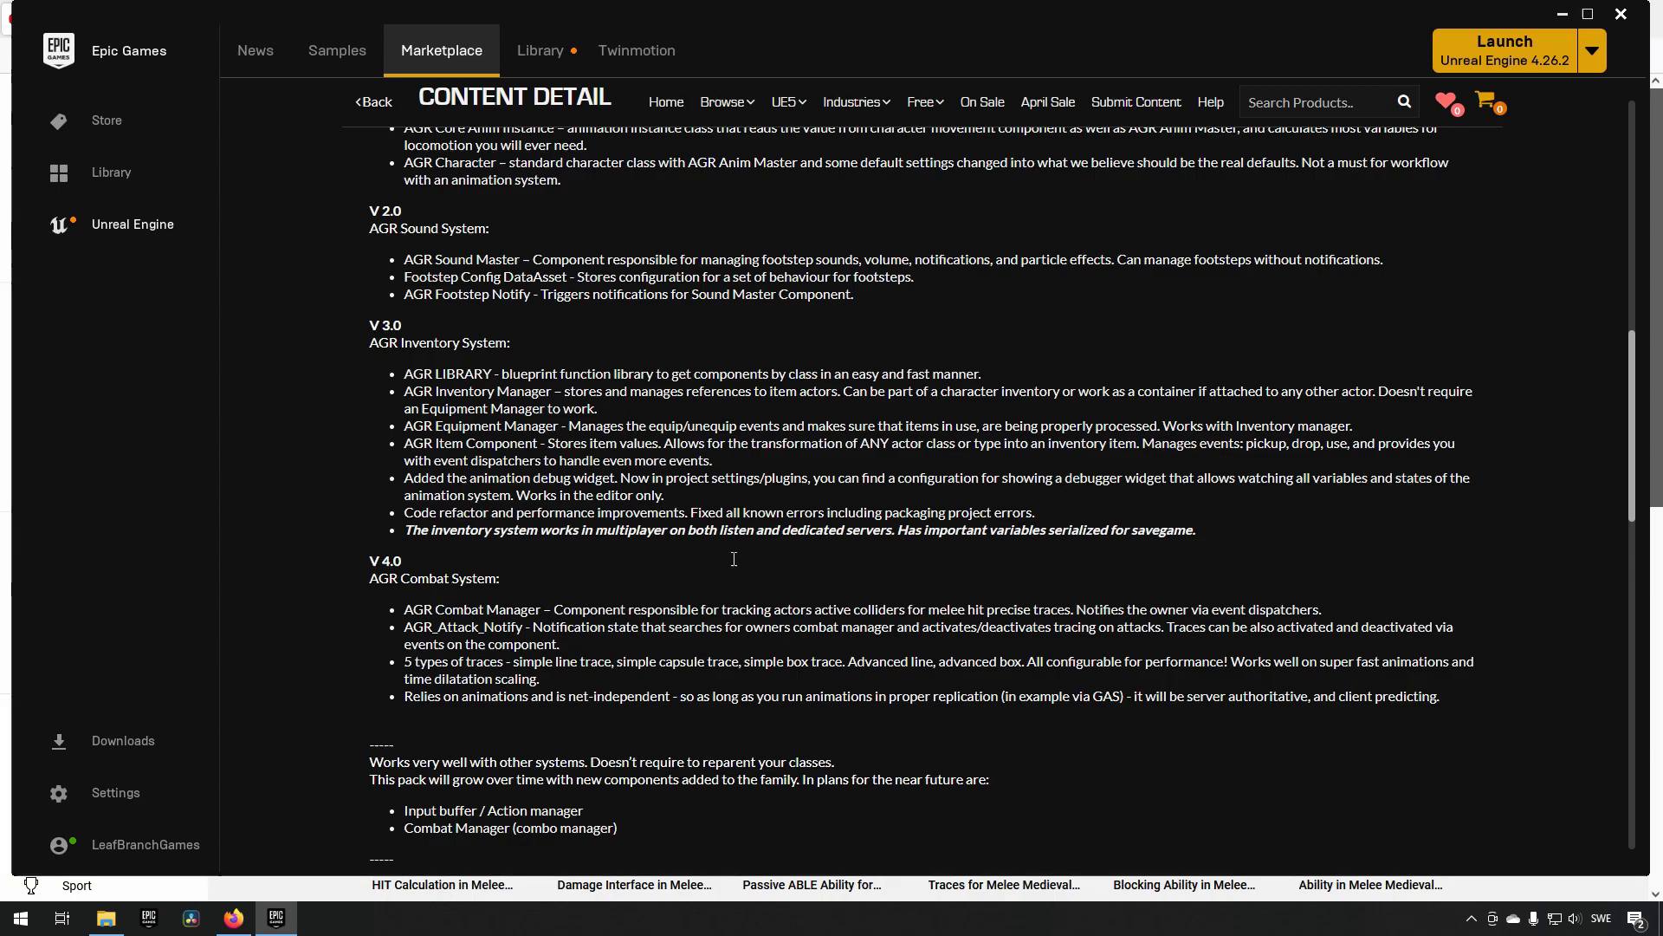
scroll(up, 3)
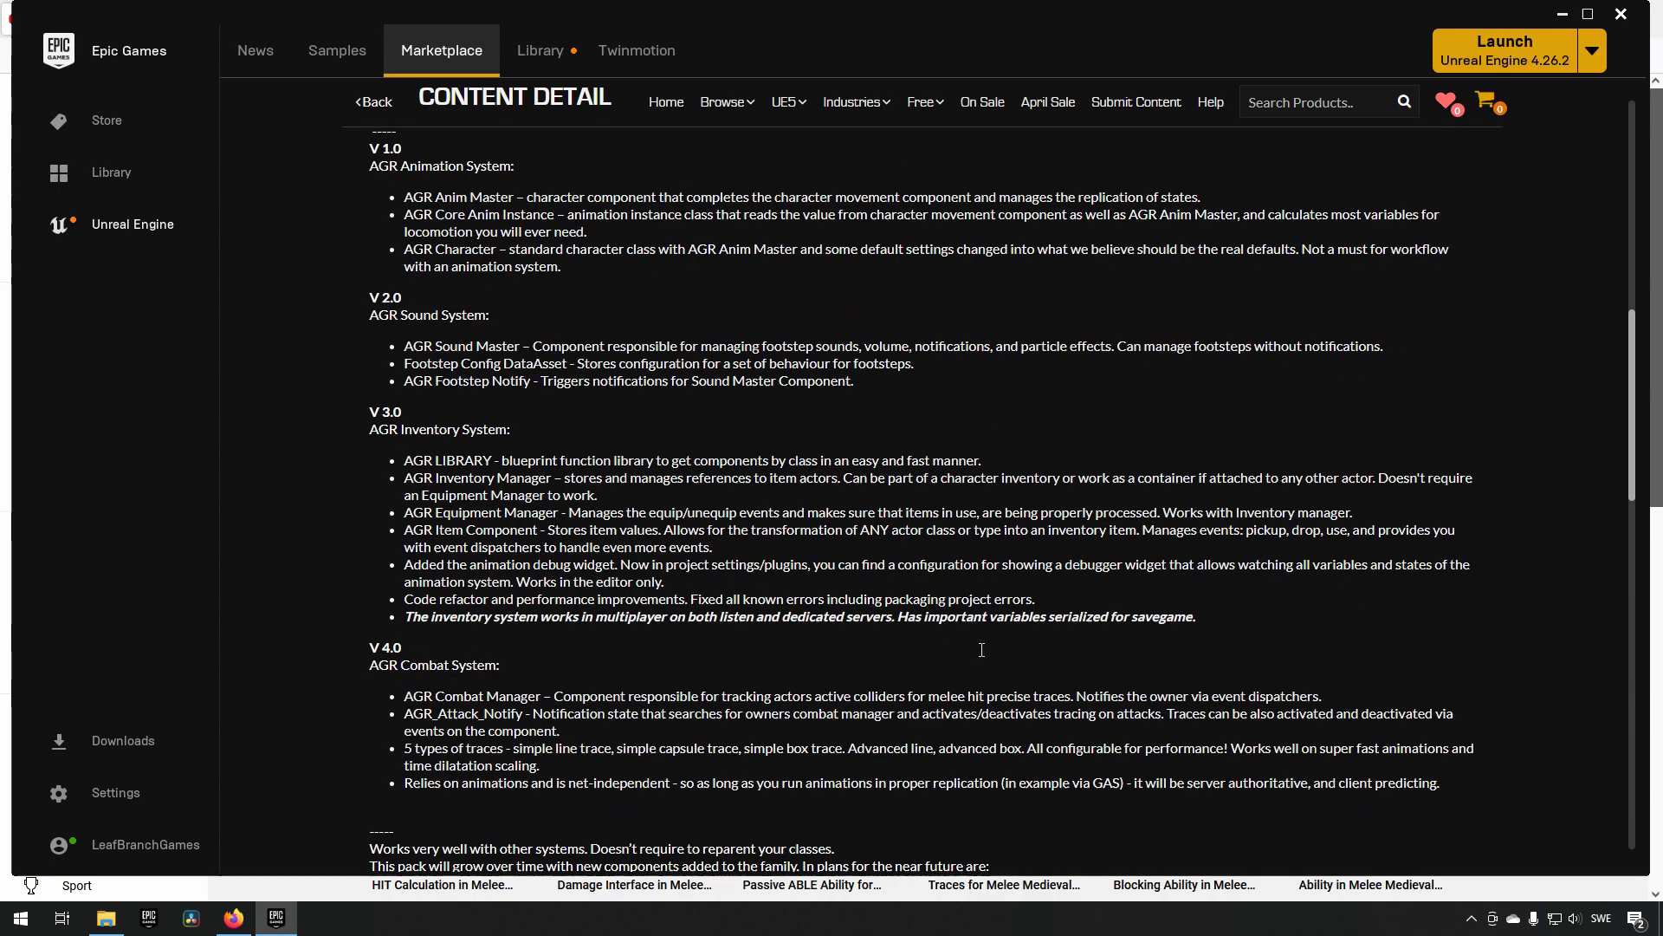
mouse_move(1222, 664)
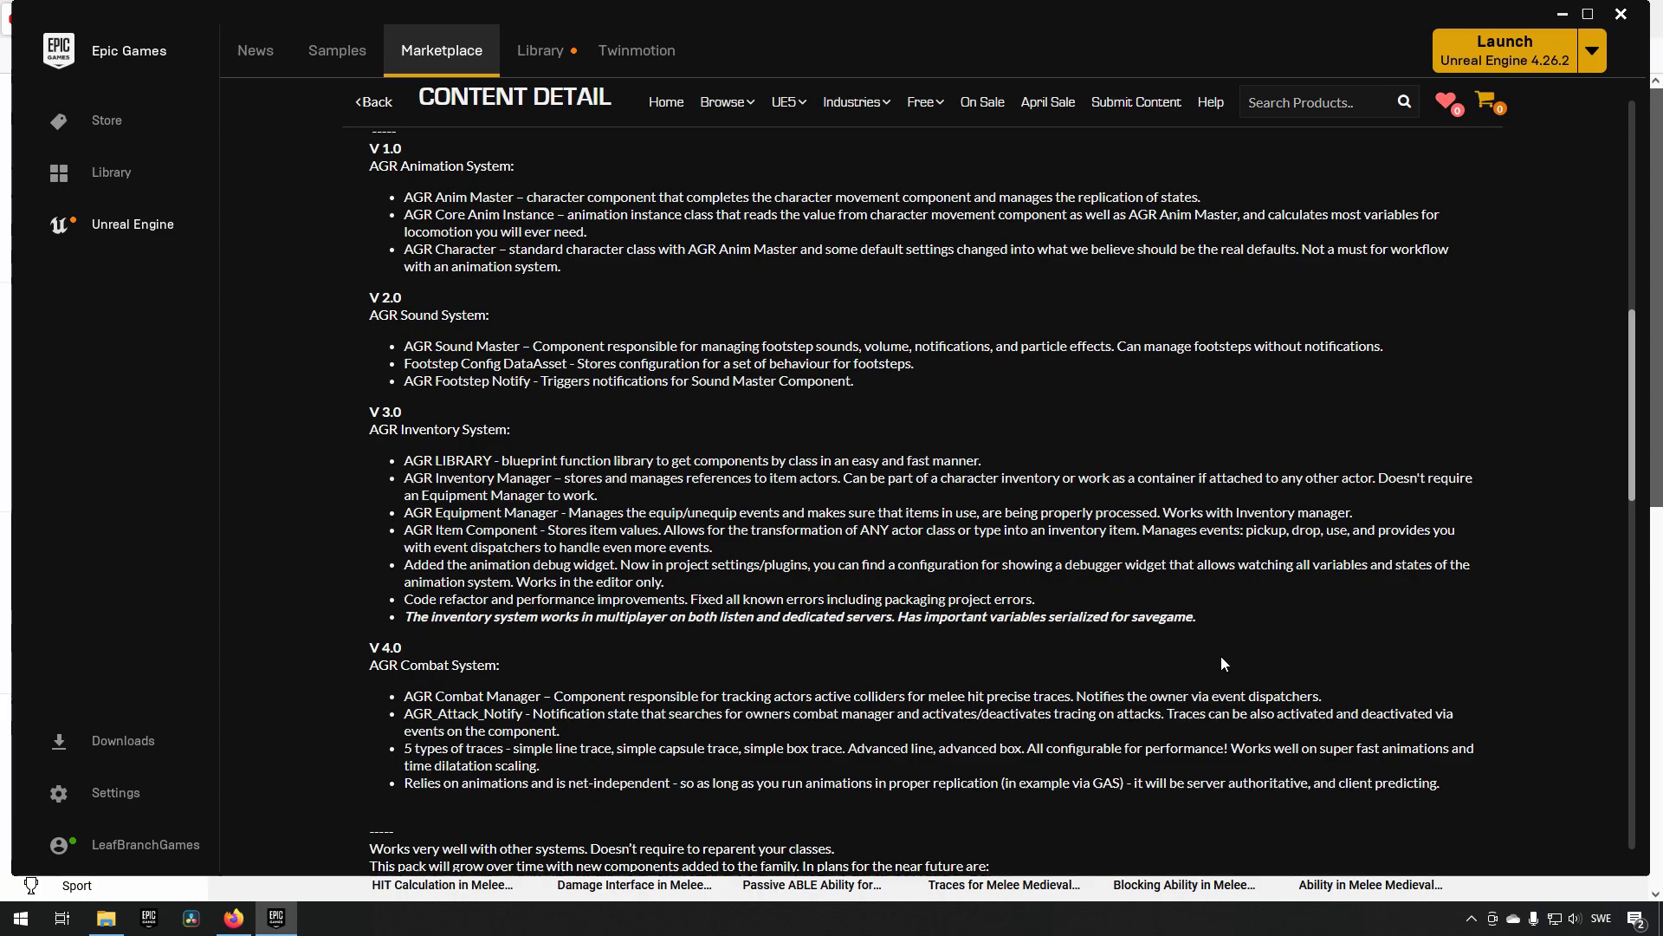
mouse_move(1469, 134)
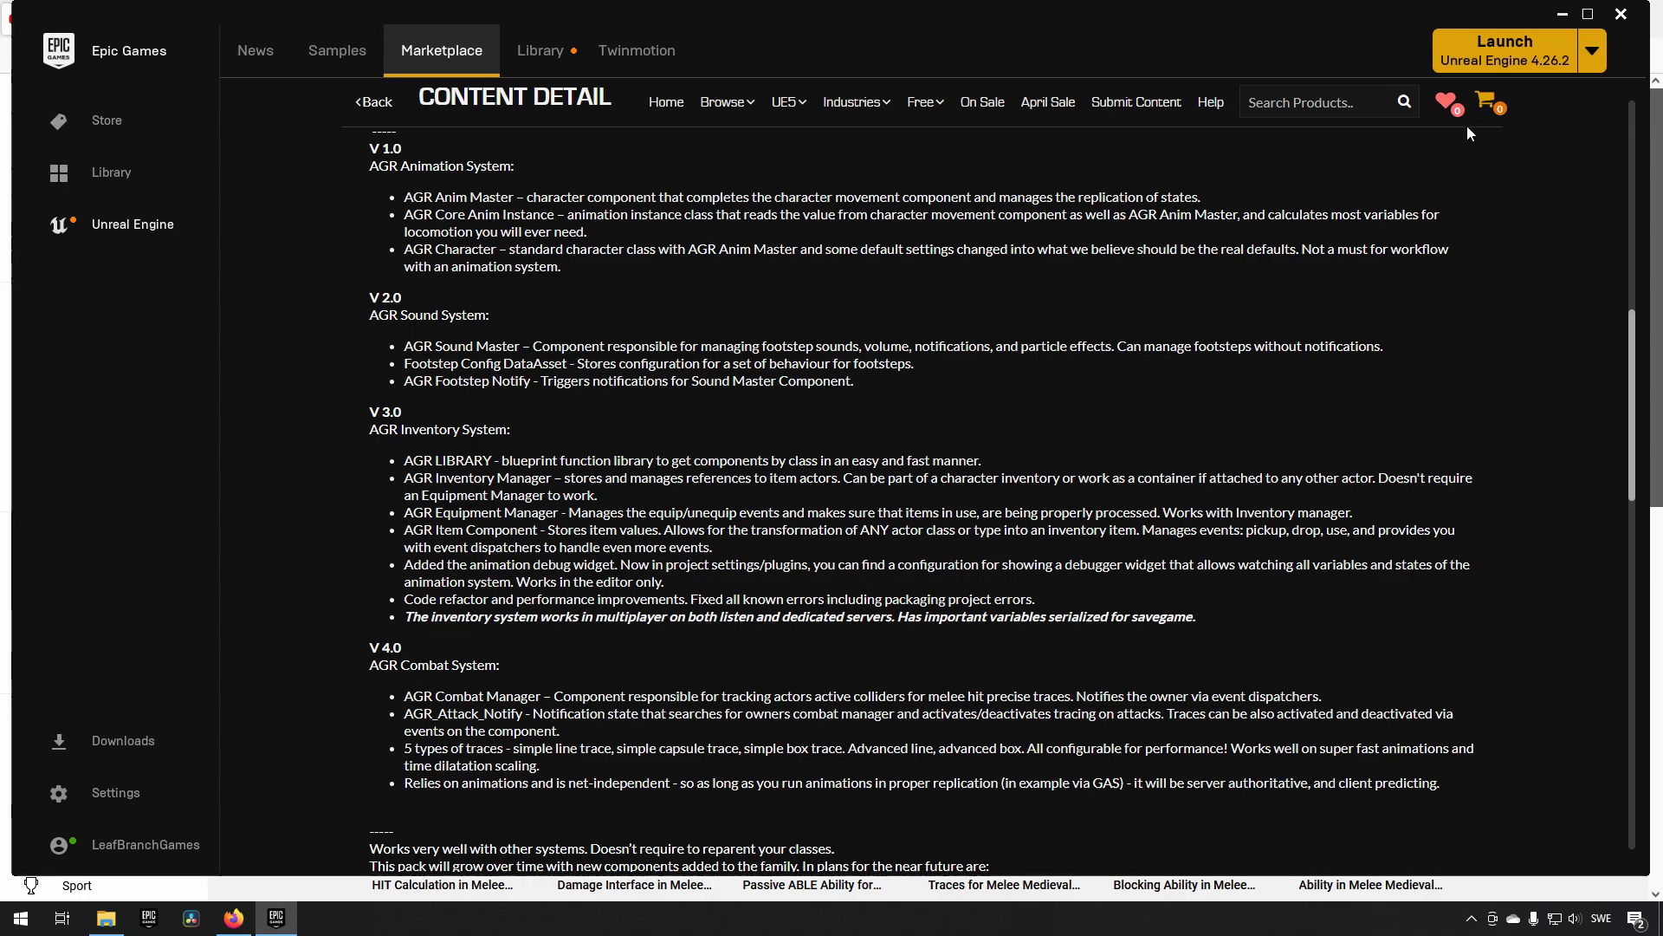
Back on YouTube, browse the channel's older AGR PRO tutorial uploads and return to the latest.
click(232, 919)
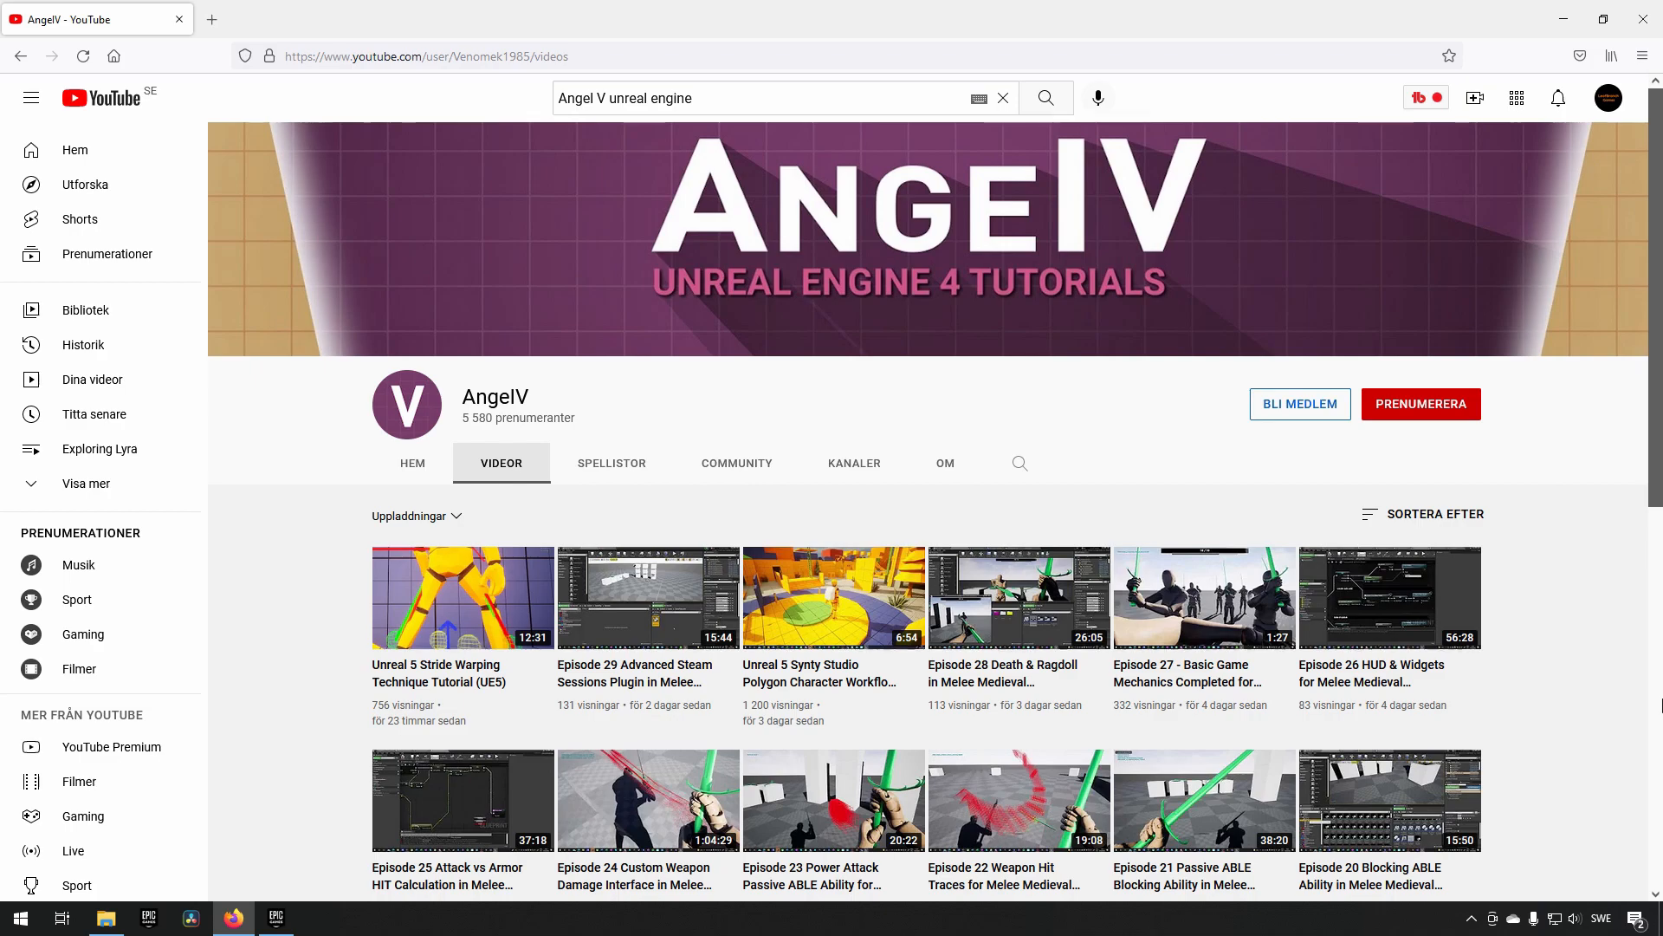
scroll(down, 3)
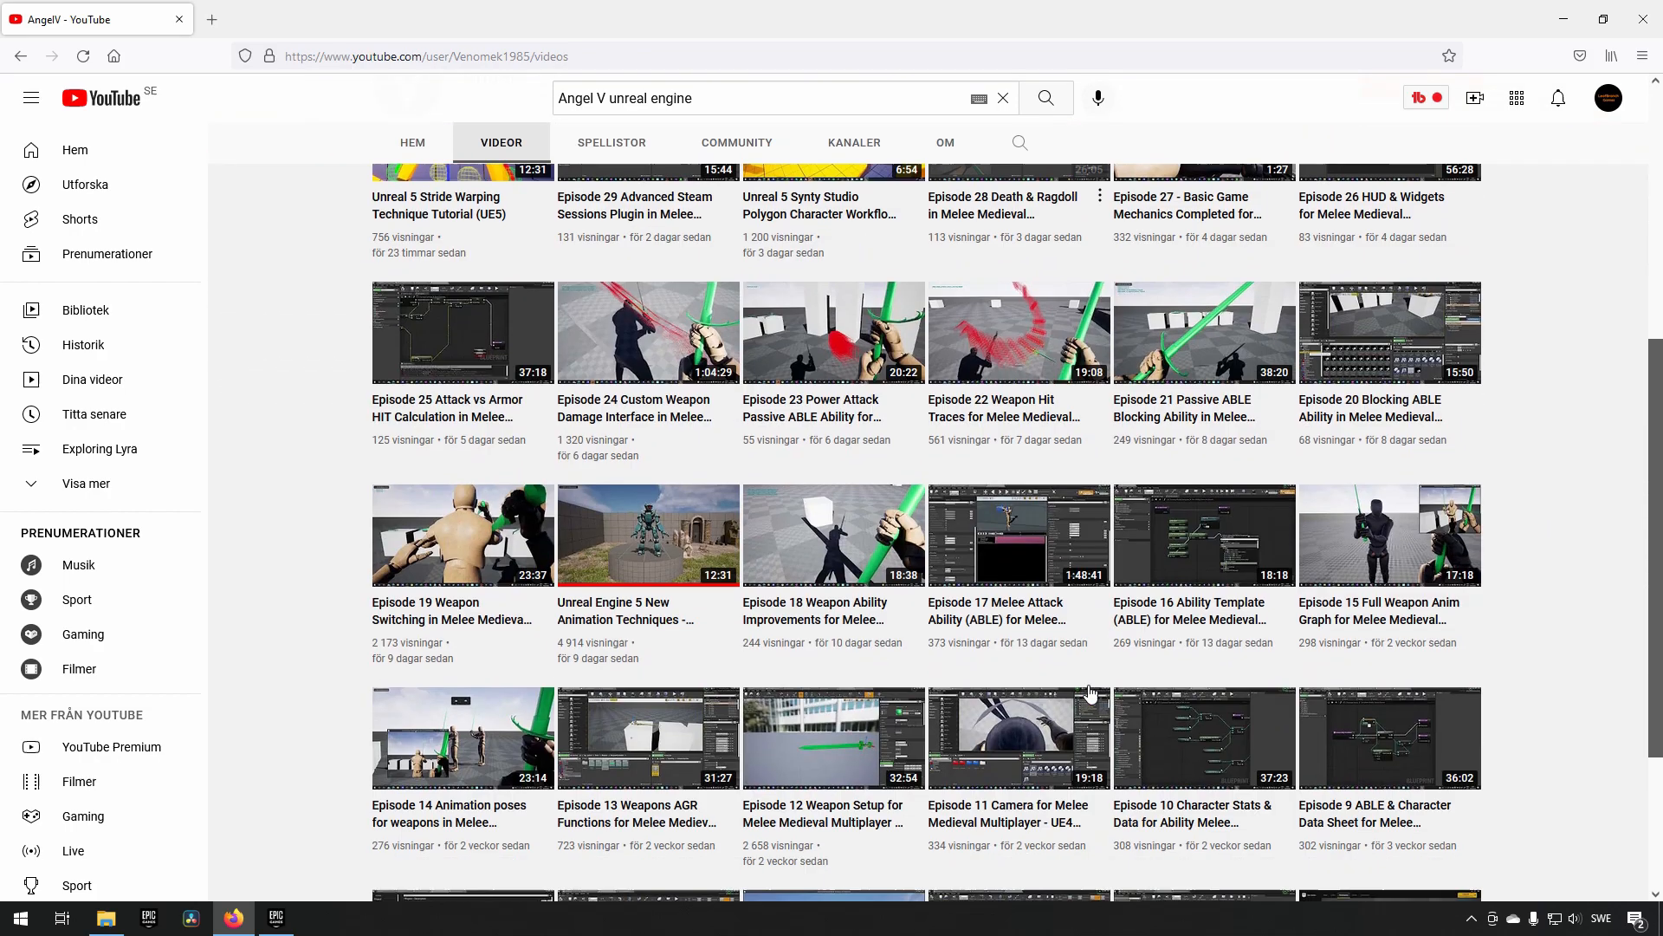
scroll(down, 3)
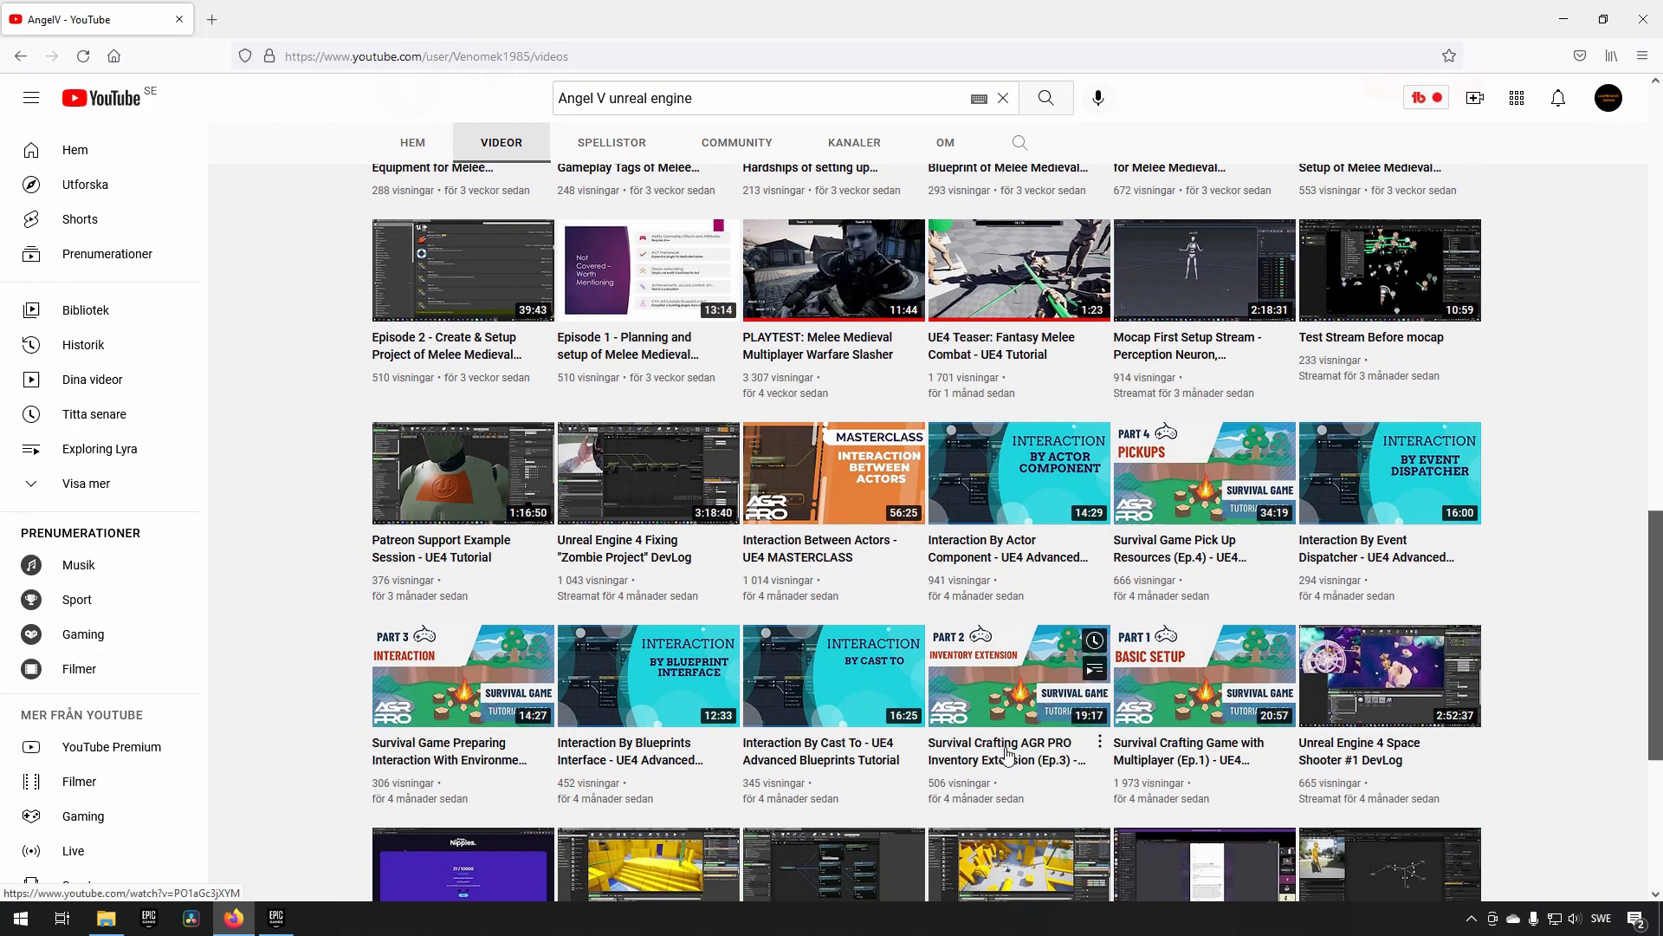
scroll(down, 3)
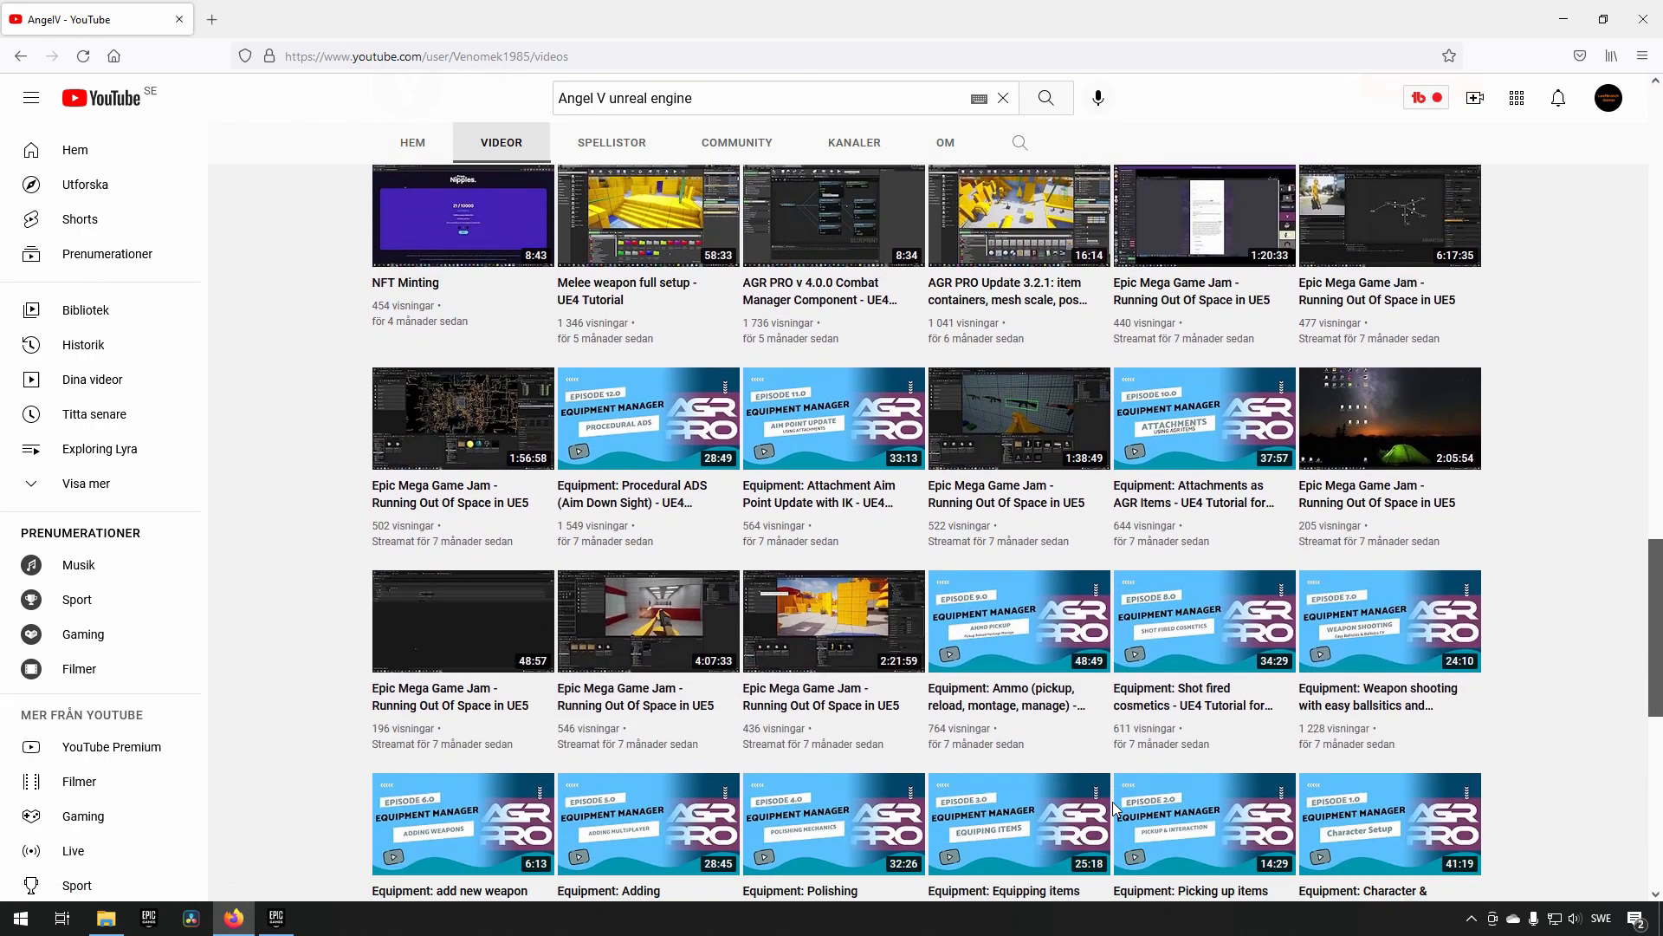
scroll(up, 3)
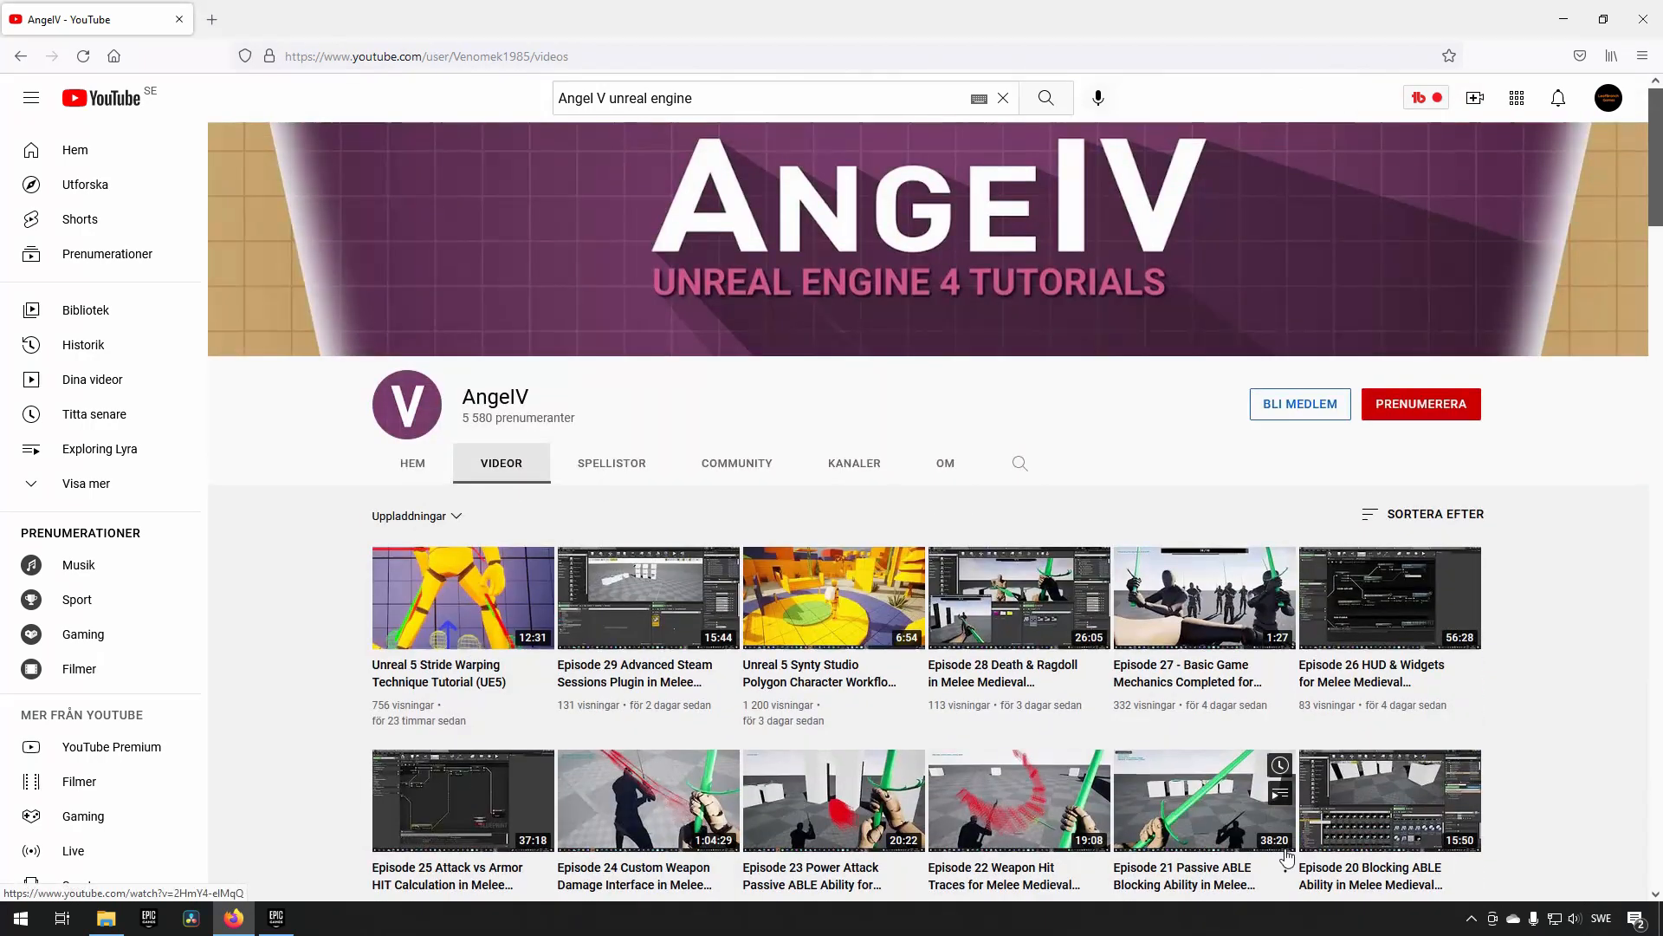